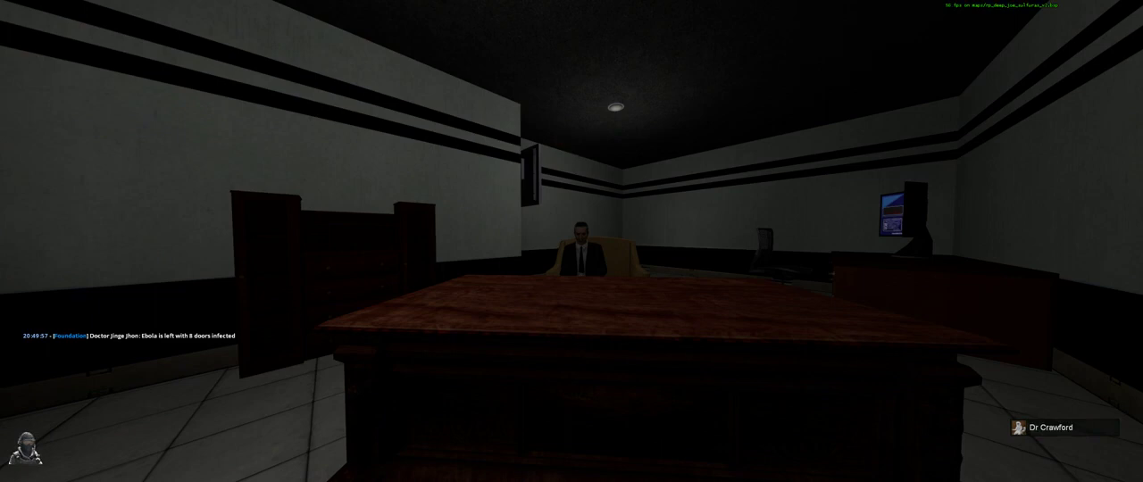
# Reply in server chat with 'hm, Ok next question' during Dr Crawford's interview
pyautogui.press('y')
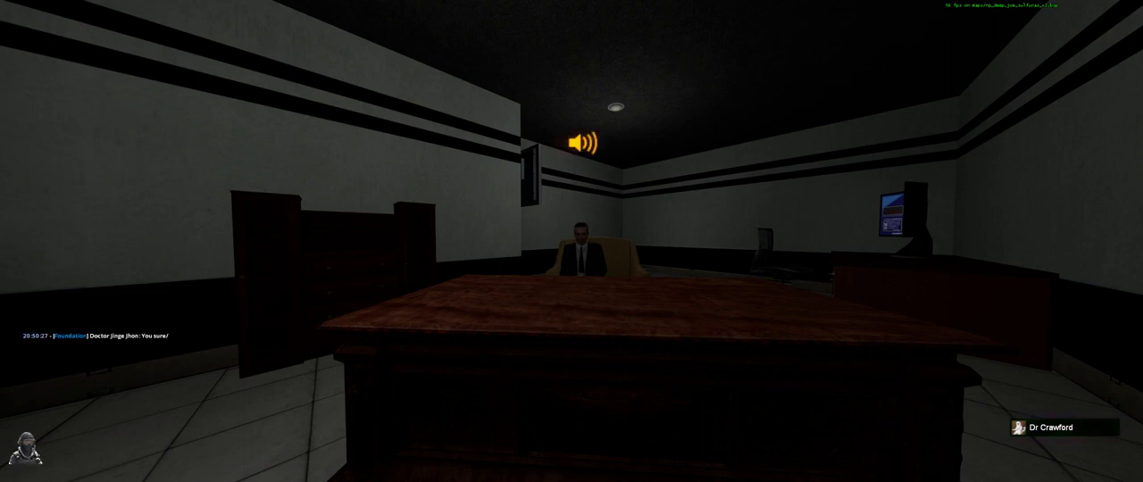
pyautogui.press('y')
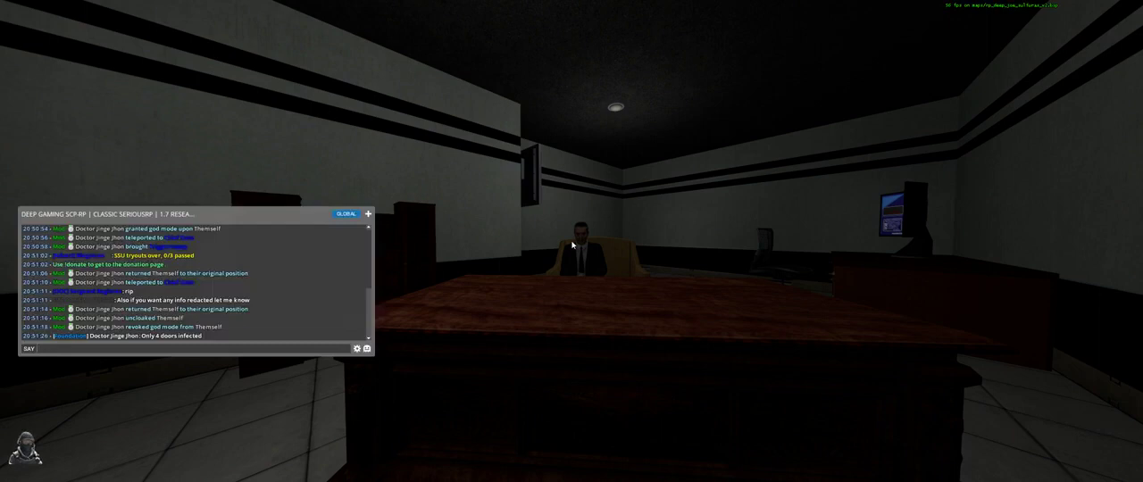
pyautogui.write('hm, Ok next question')
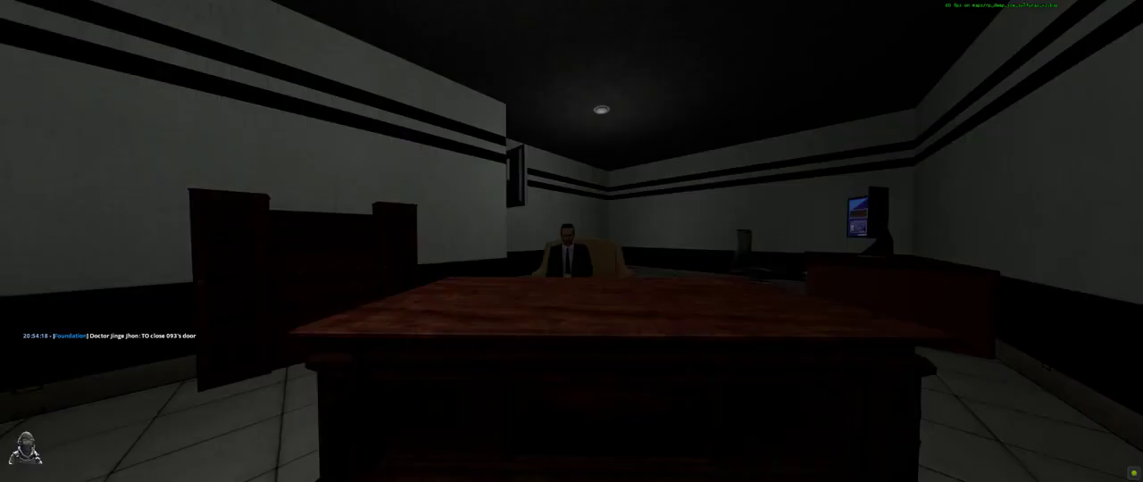
pyautogui.press('y')
pyautogui.write('Hm ok')
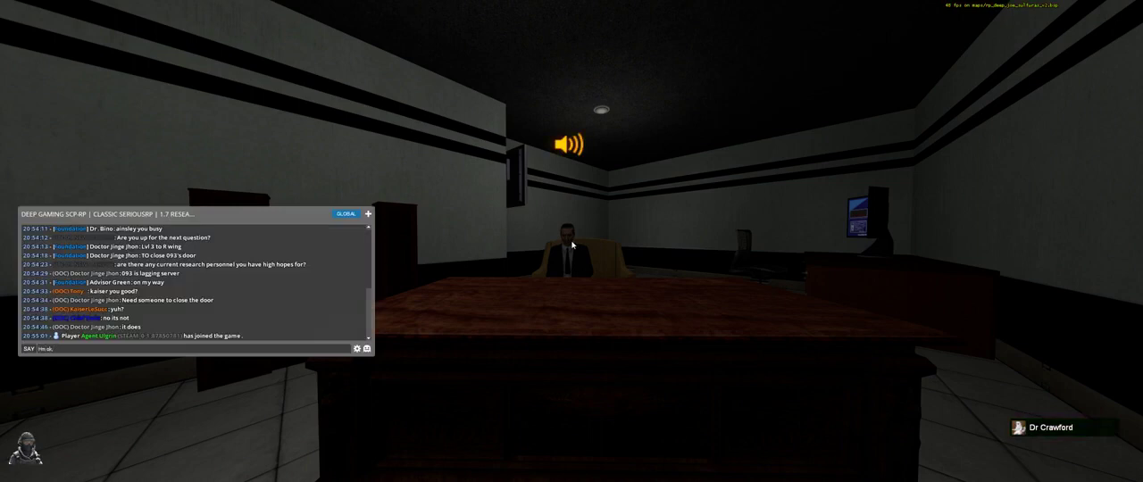
pyautogui.press('enter')
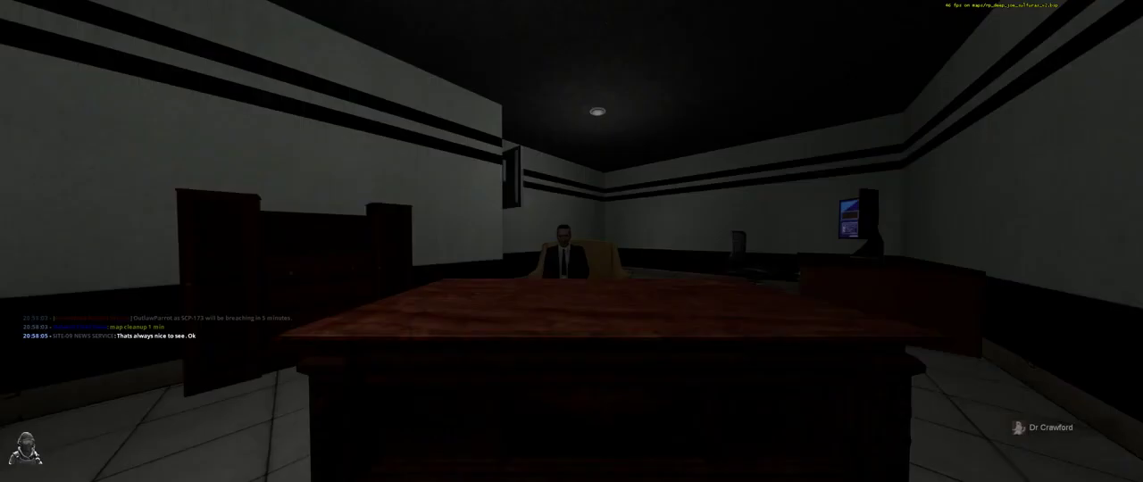
# Begin a 'So we' chat reply and keep the full server chat log open to read messages
pyautogui.press('y')
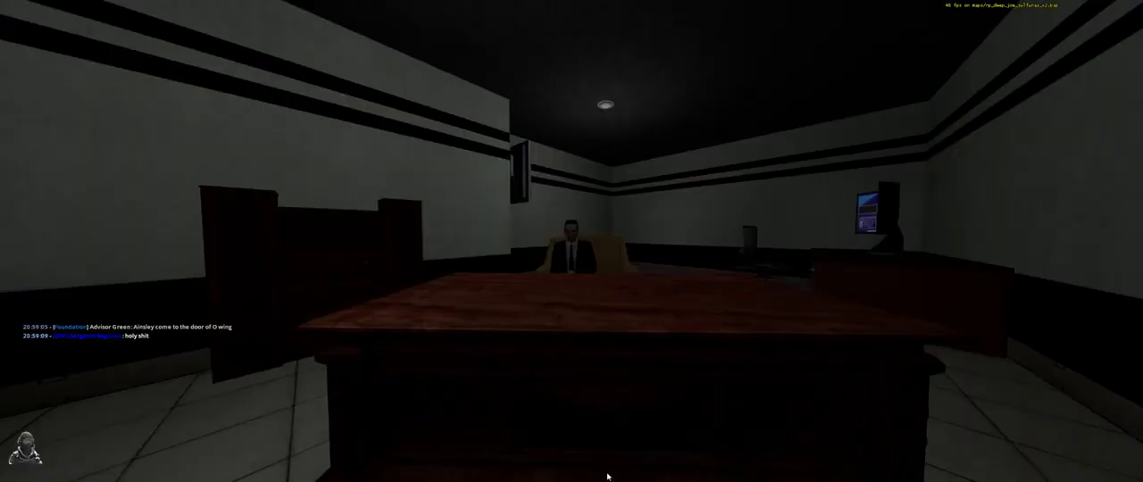
pyautogui.press('y')
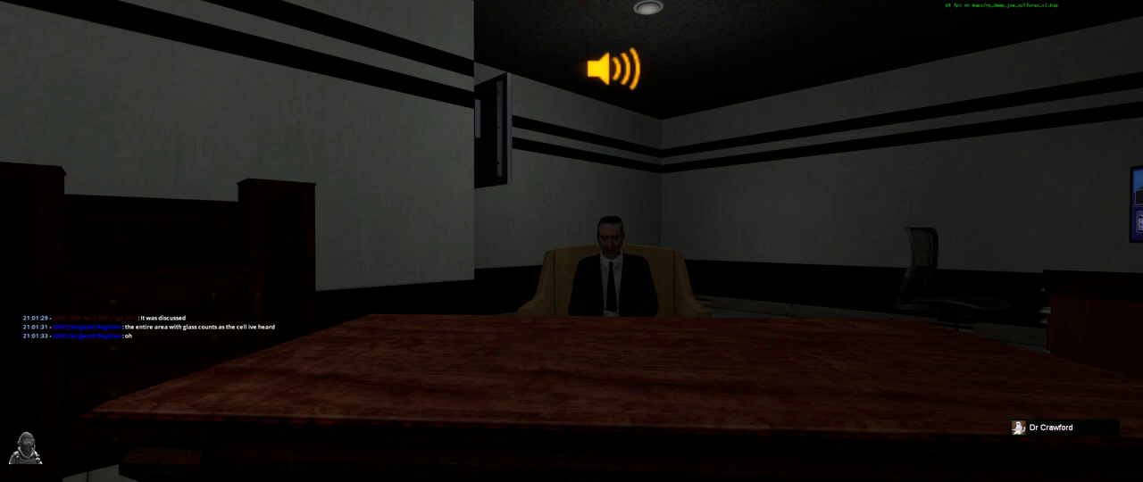
pyautogui.press('y')
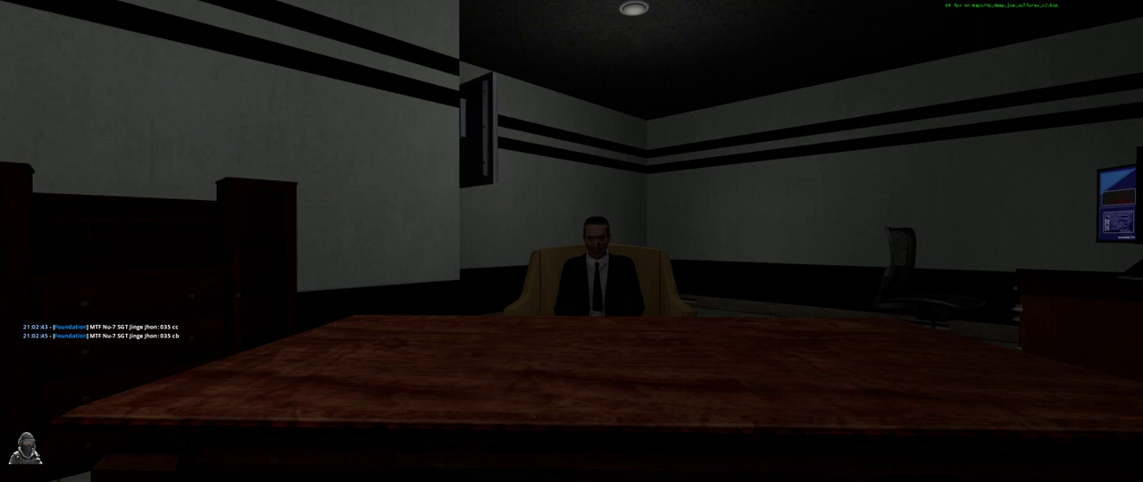
pyautogui.write('So we')
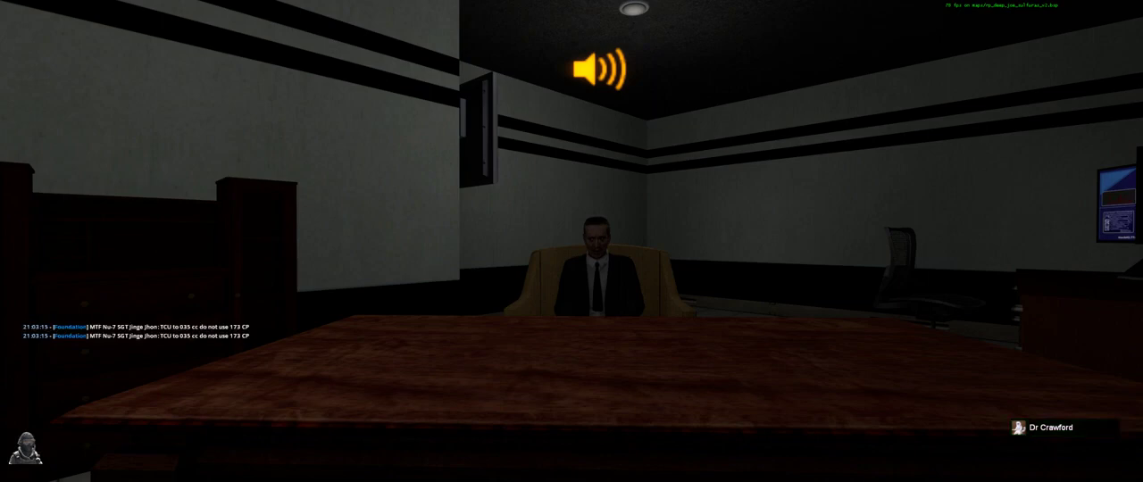
pyautogui.press('y')
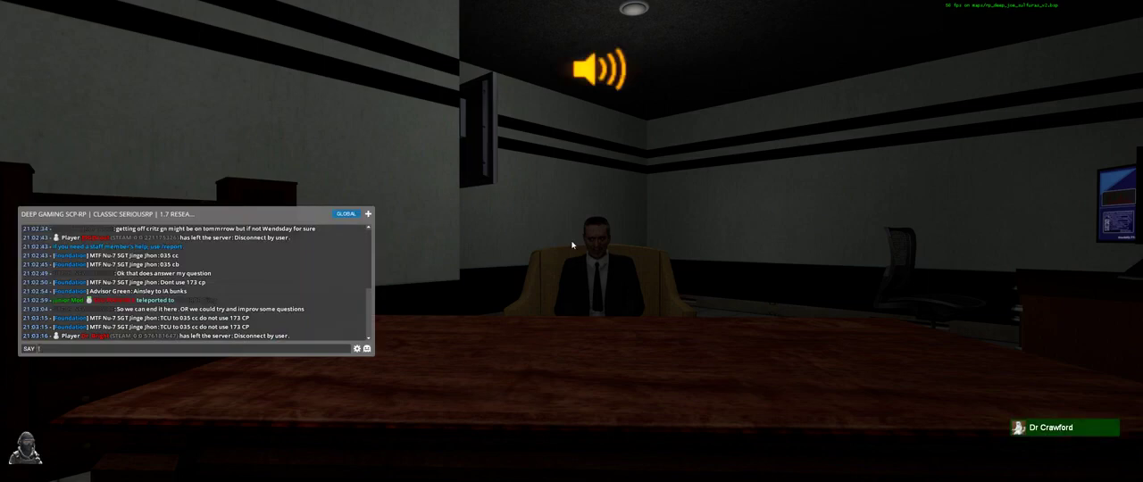